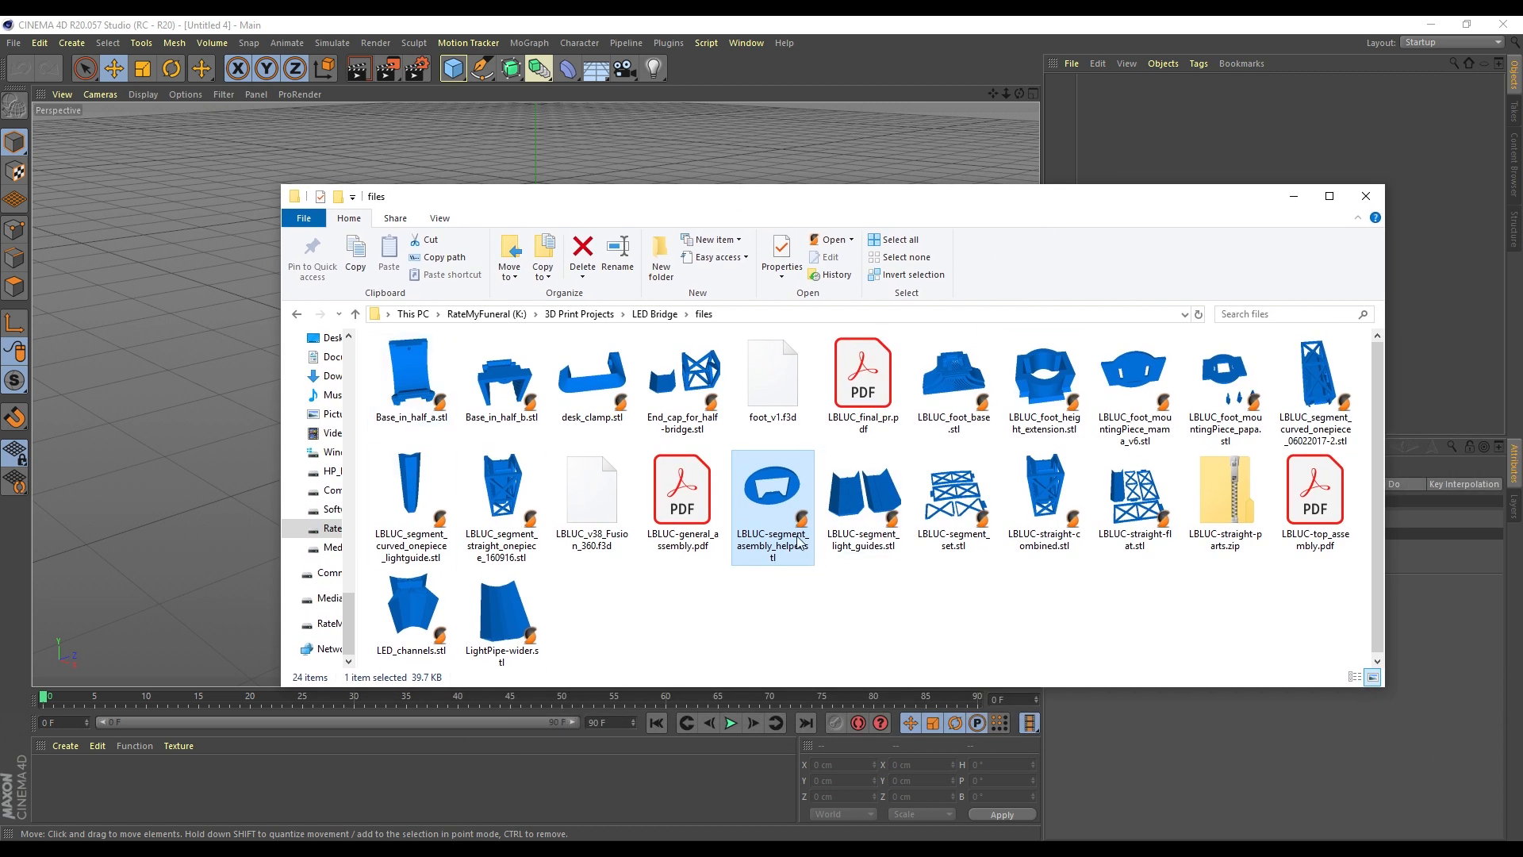
mouse_move(558, 439)
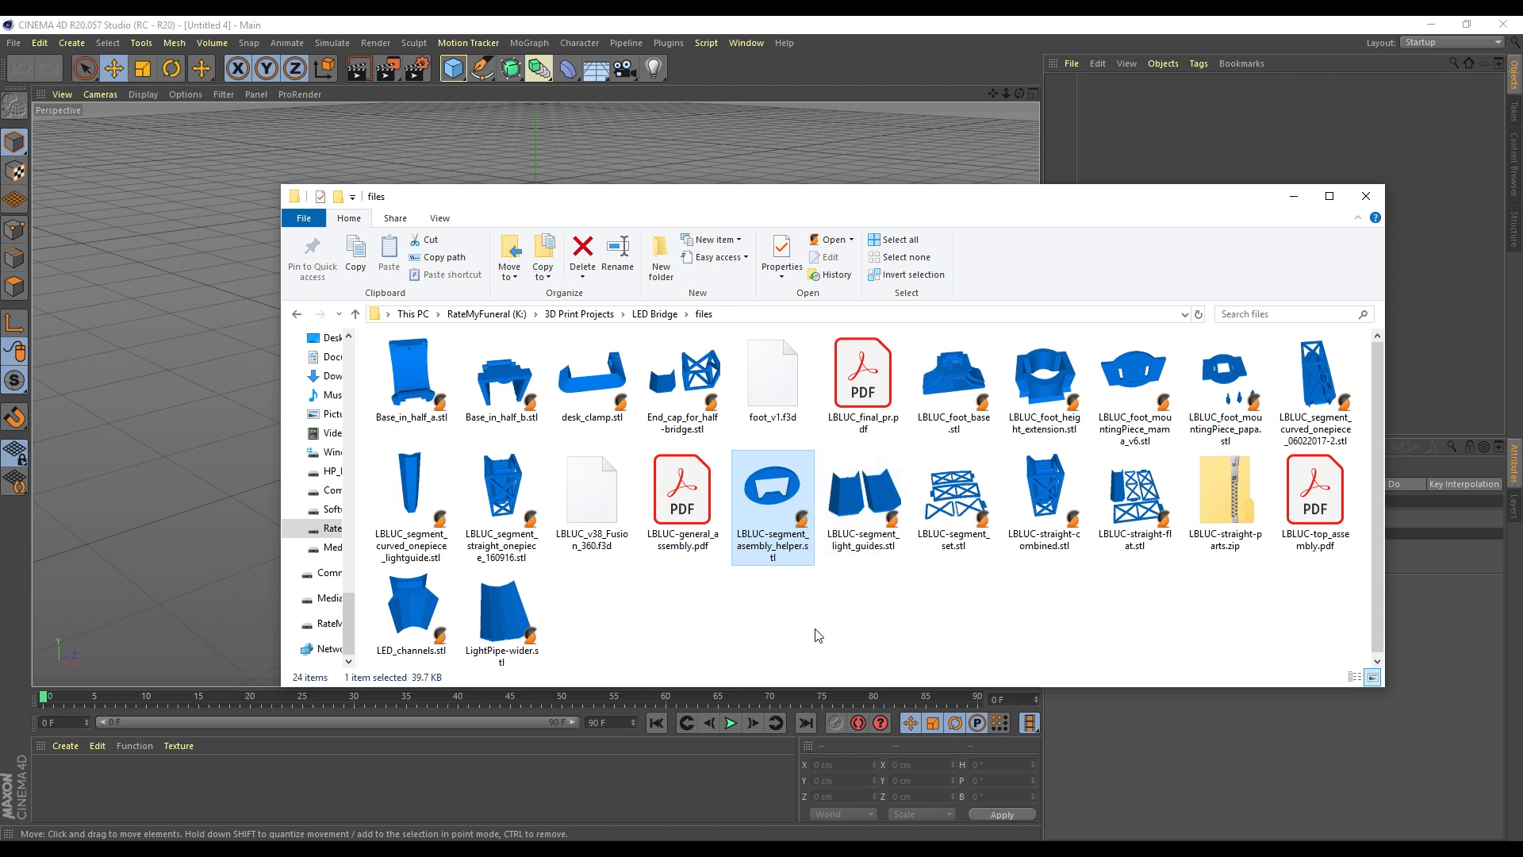
mouse_move(781, 499)
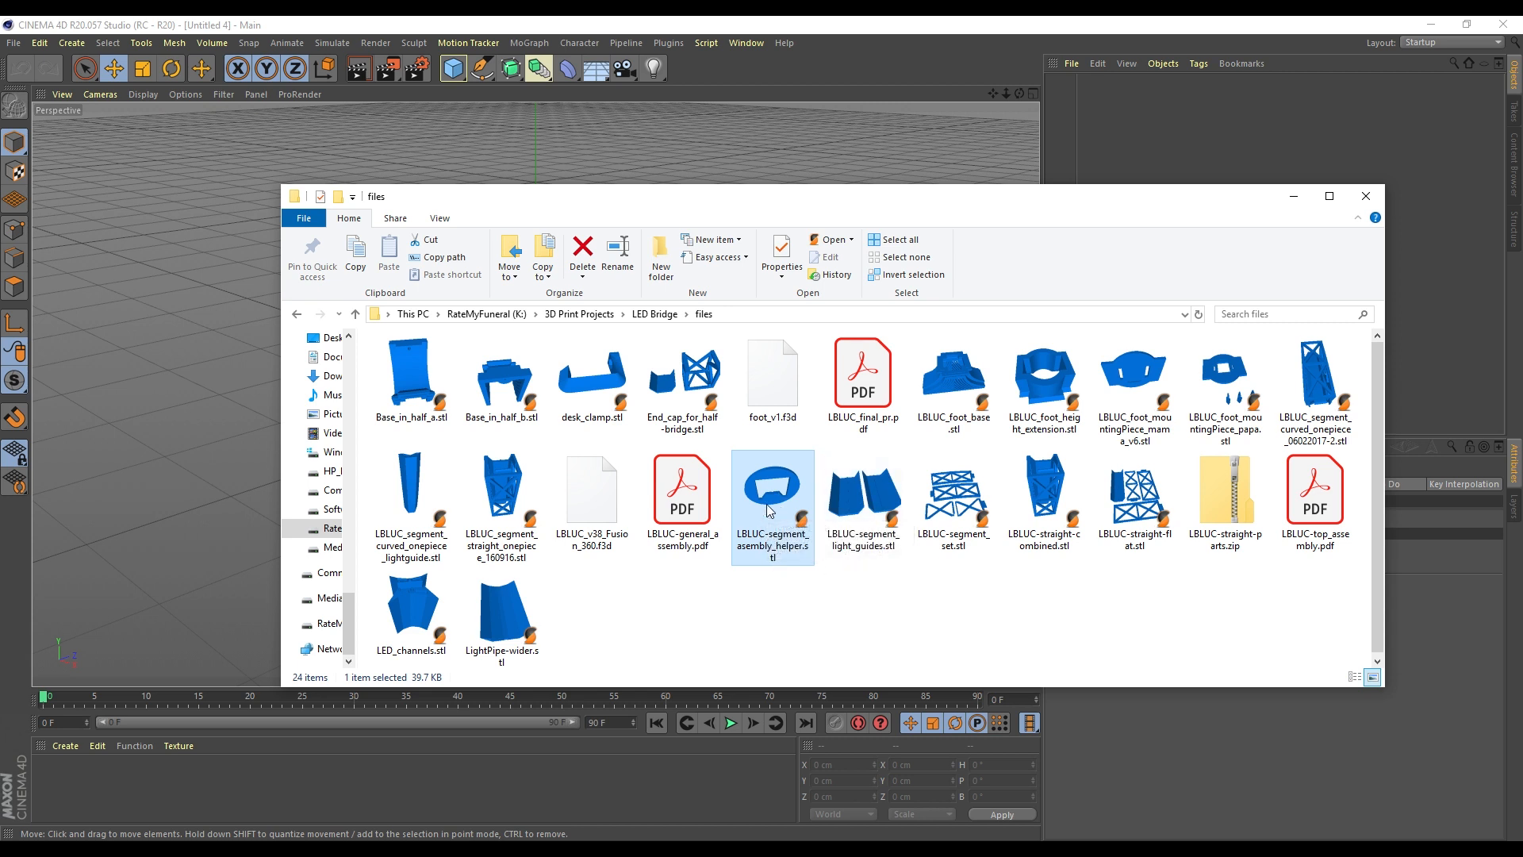
mouse_move(127, 391)
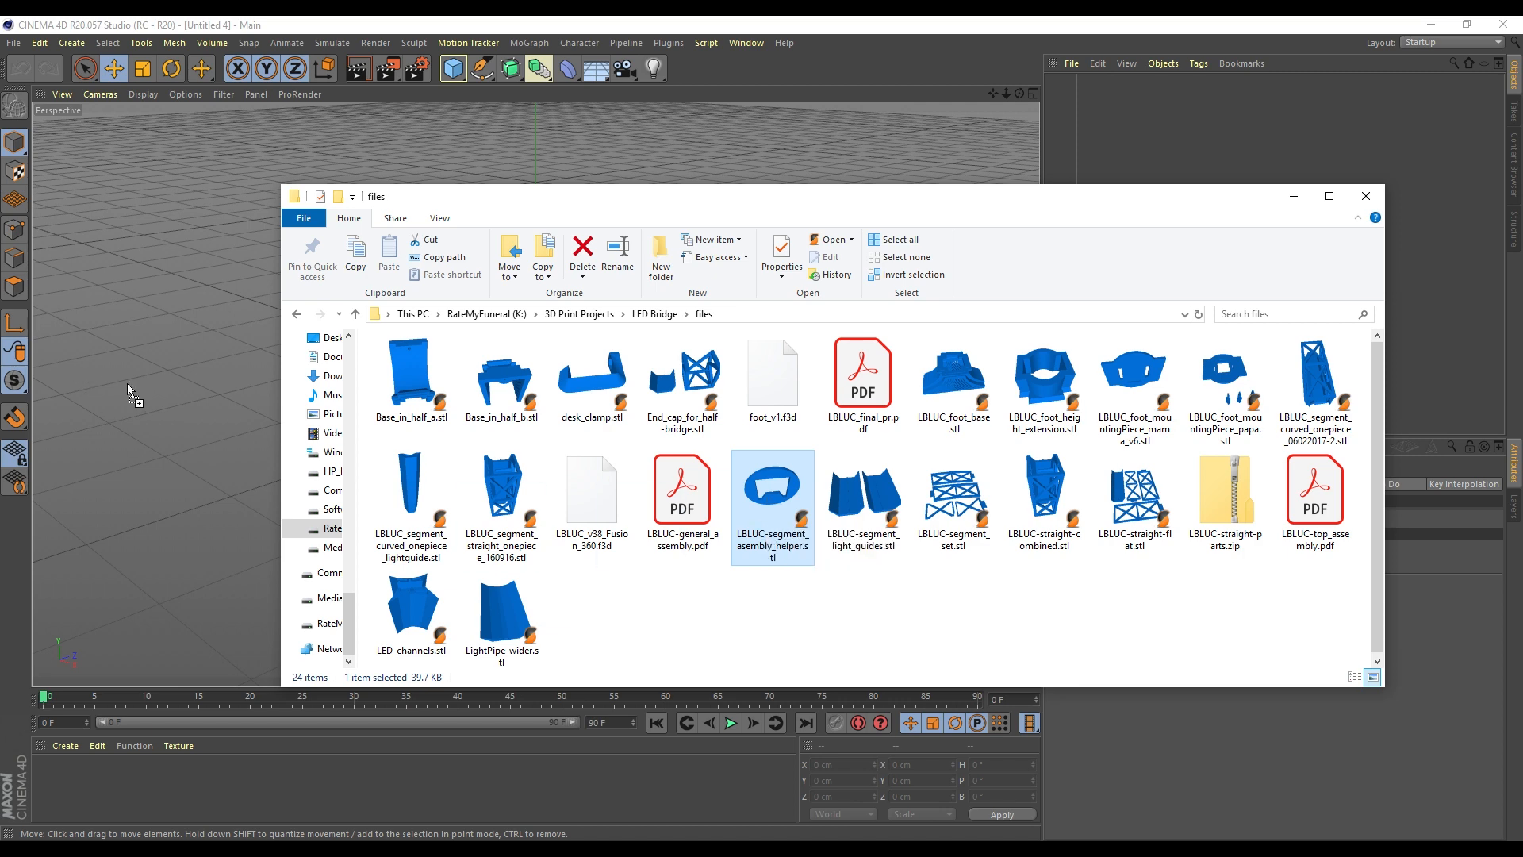
- Attempt to load the assembly helper STL, which Cinema 4D rejects as an unknown format
double_click(773, 482)
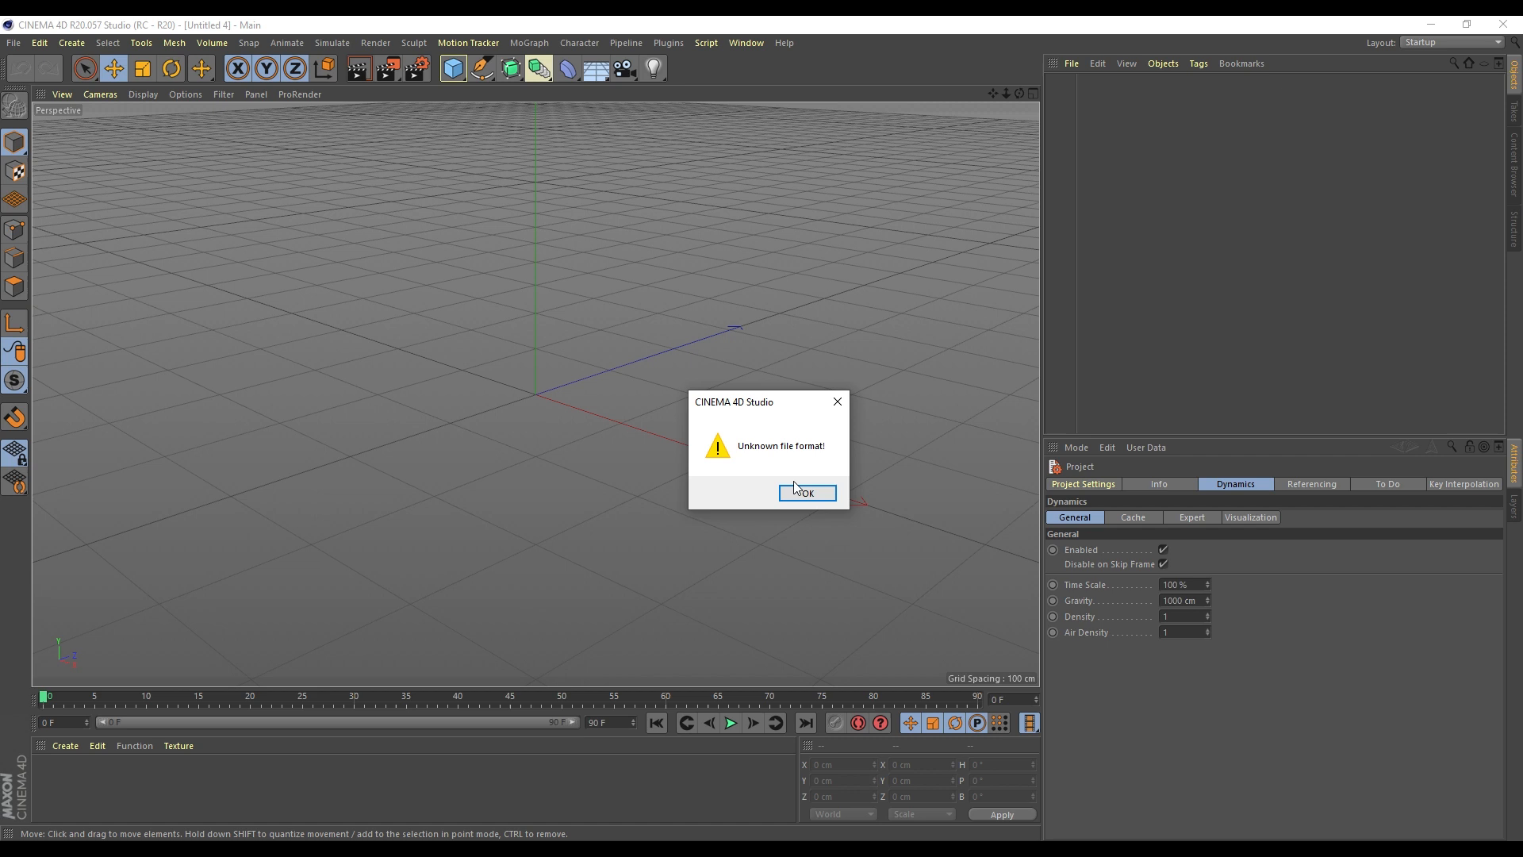
left_click(806, 492)
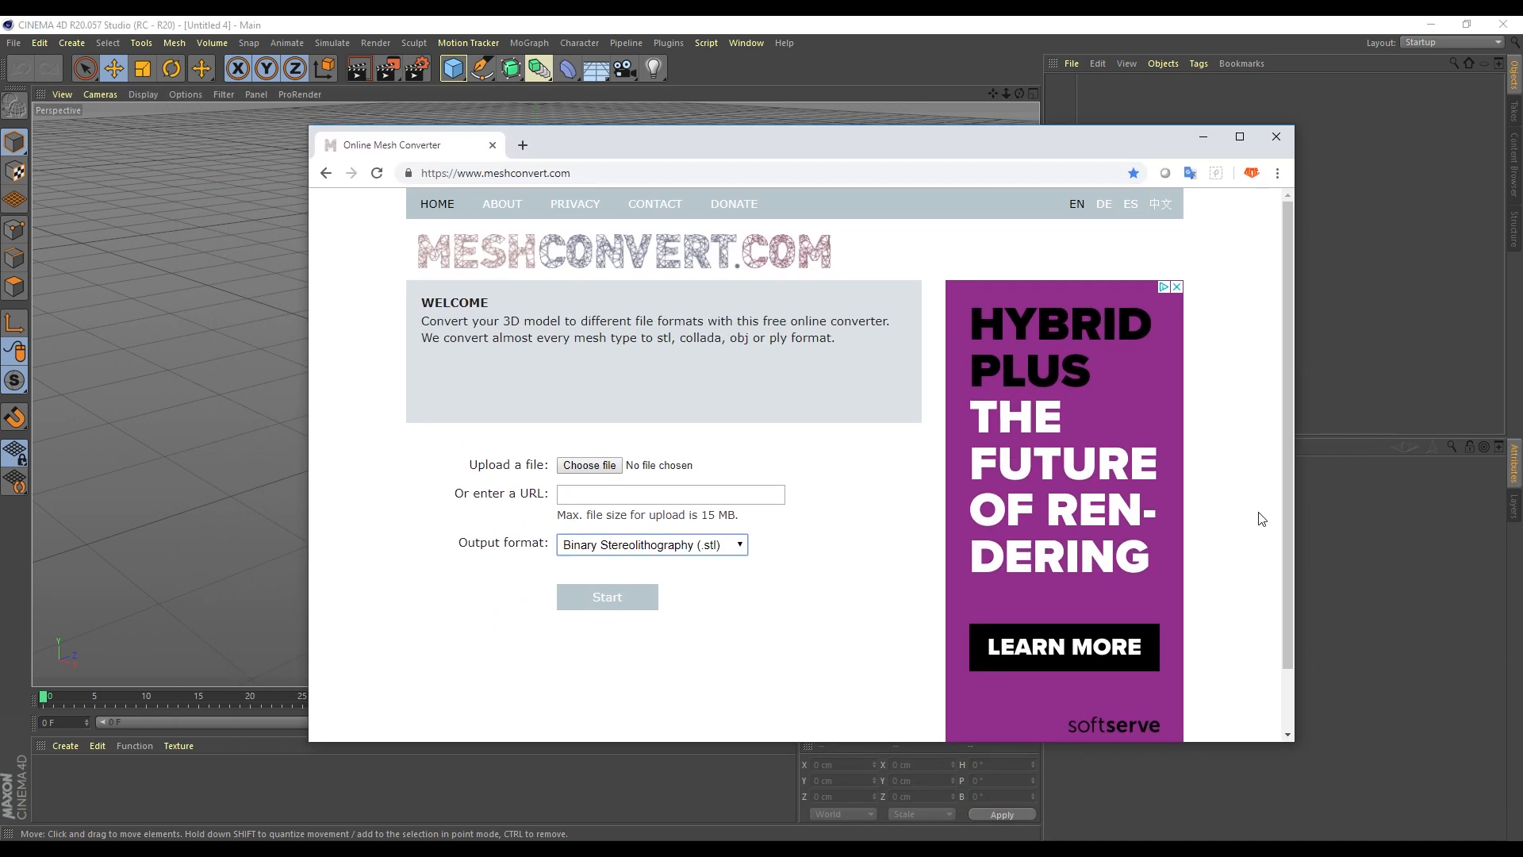
mouse_move(611, 314)
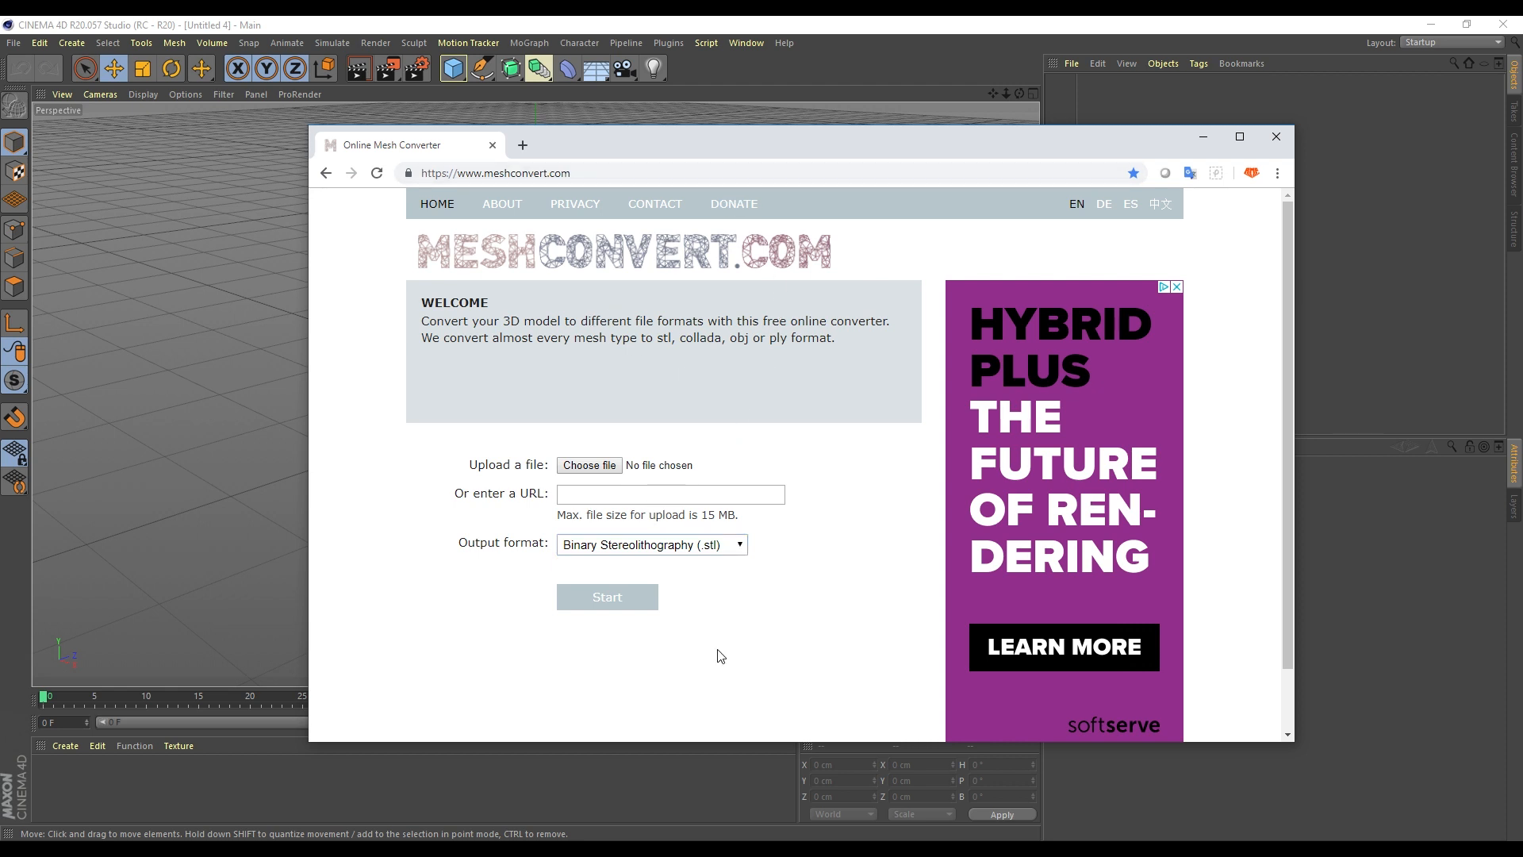
- Attach the assembly helper STL for upload with Binary Stereolithography (.stl) output
left_click(589, 465)
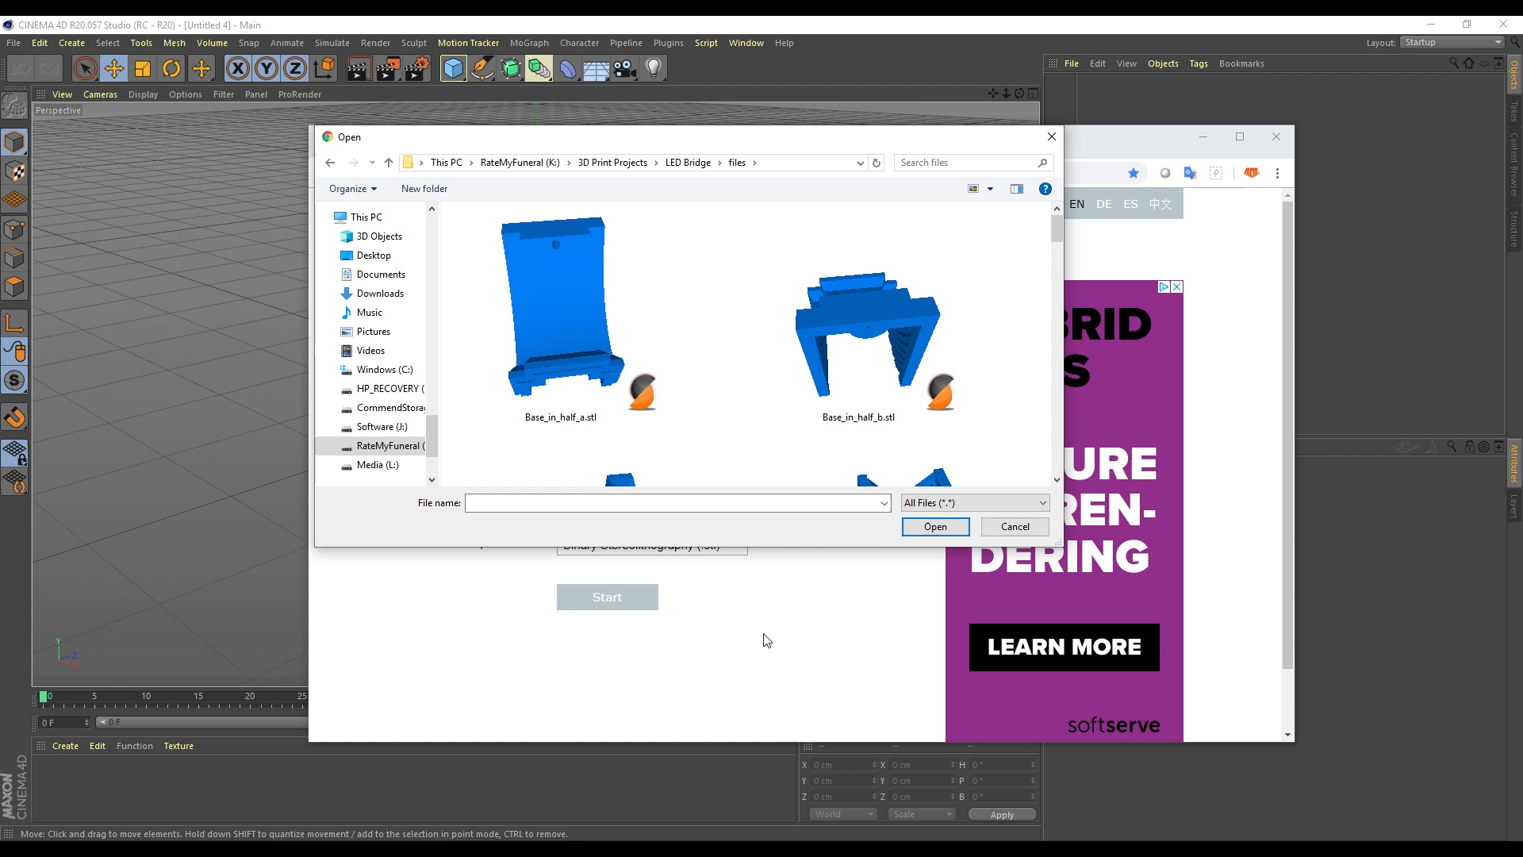
scroll("down", 3)
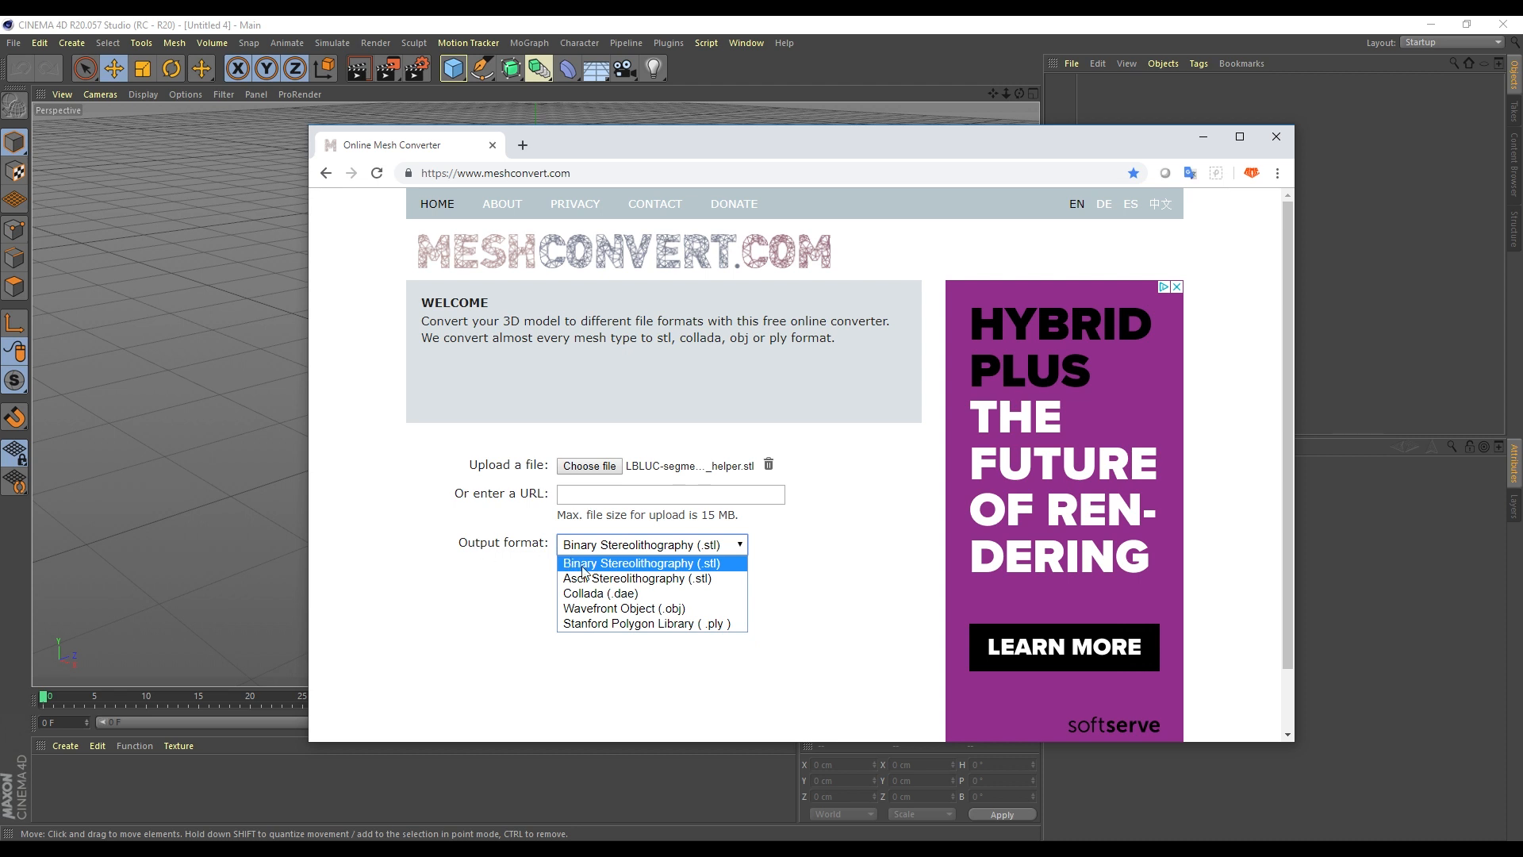
mouse_move(612, 594)
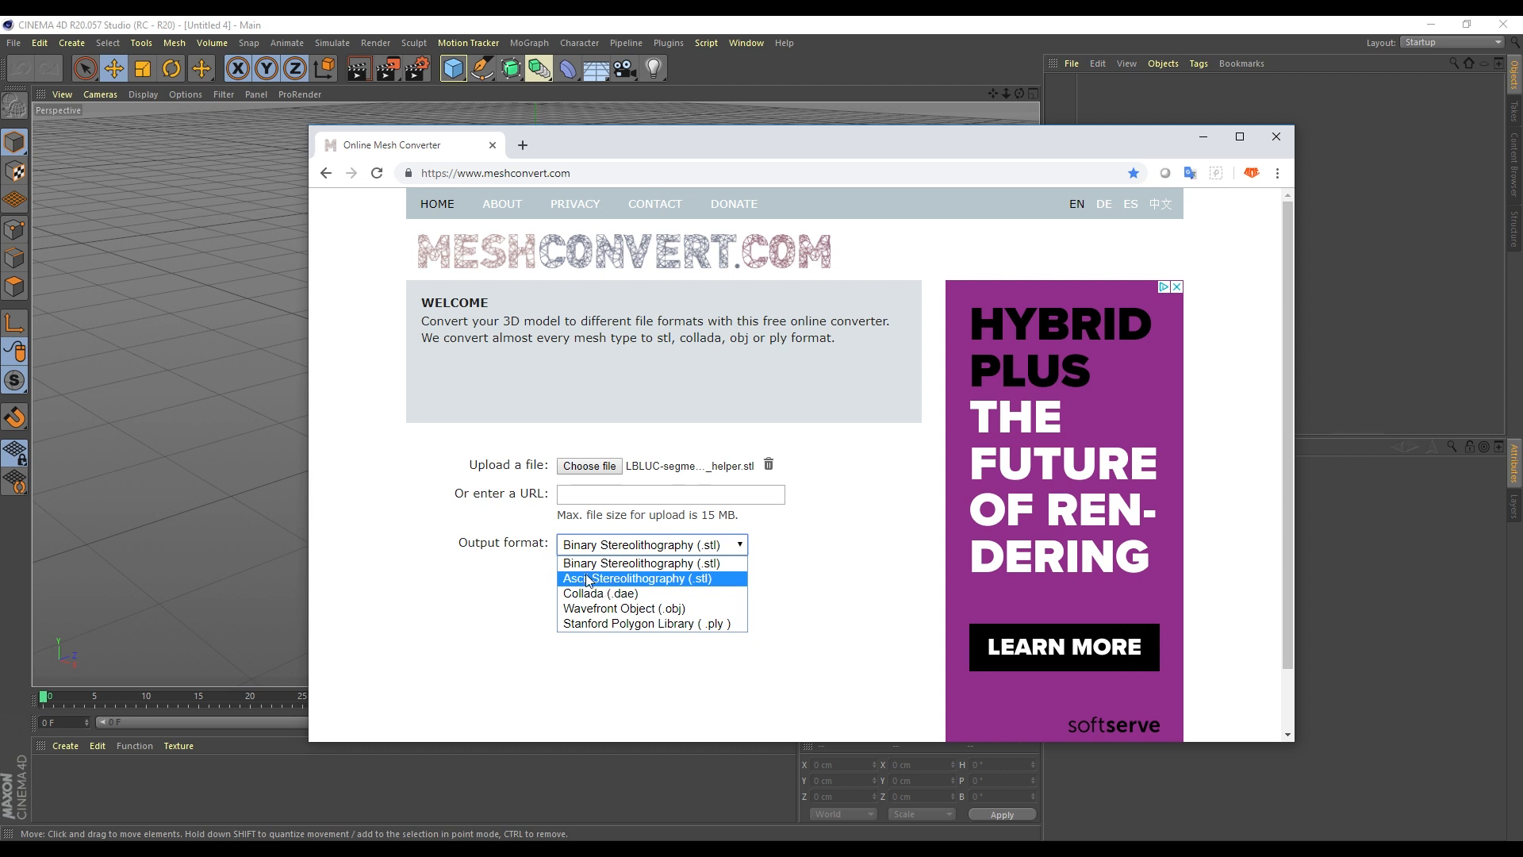
left_click(636, 563)
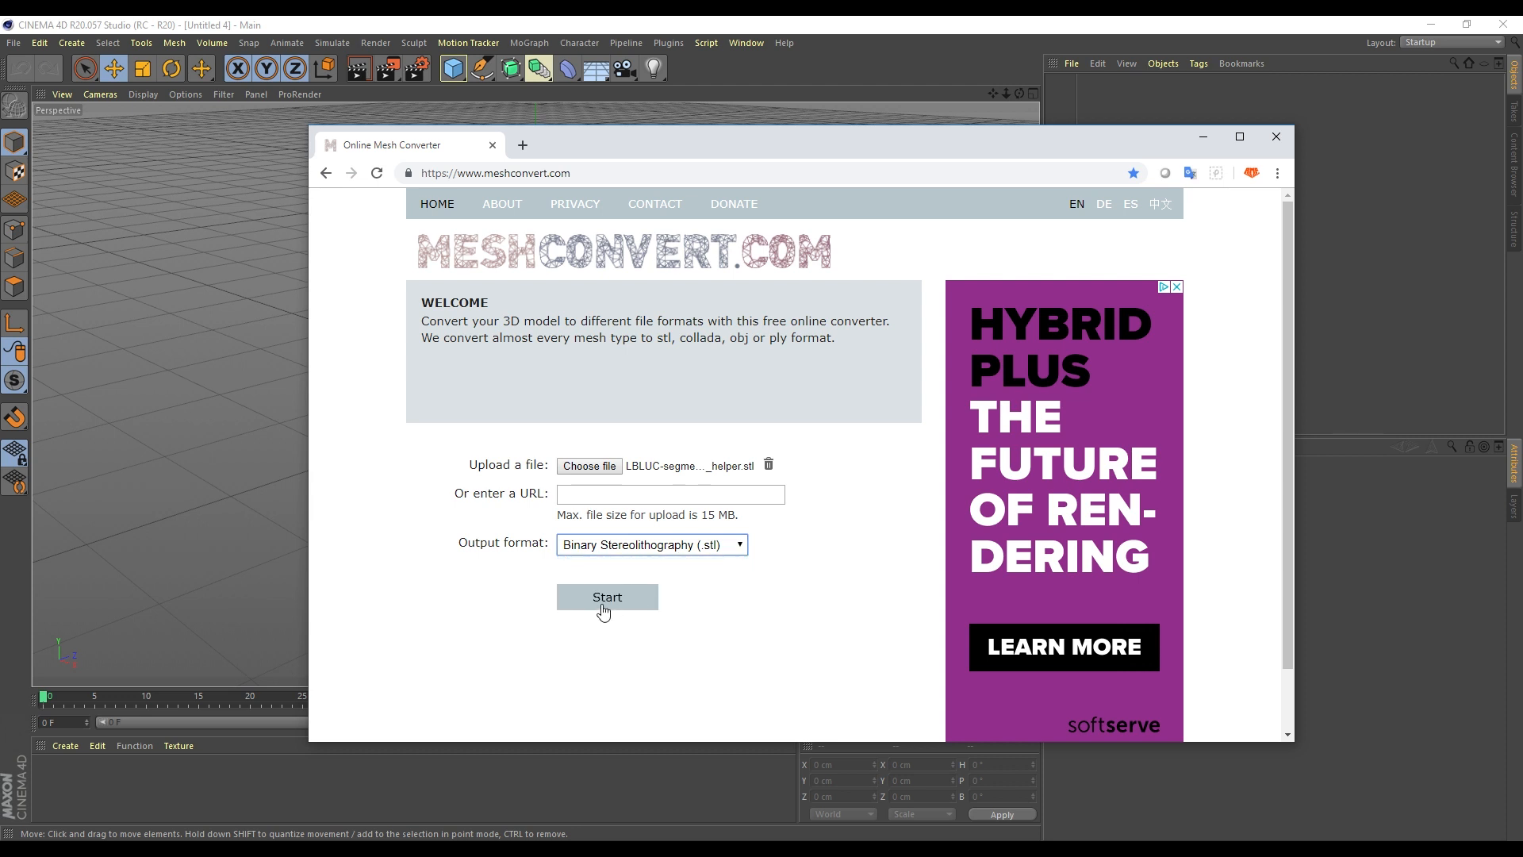
- Convert the helper to binary STL and download the result
left_click(607, 597)
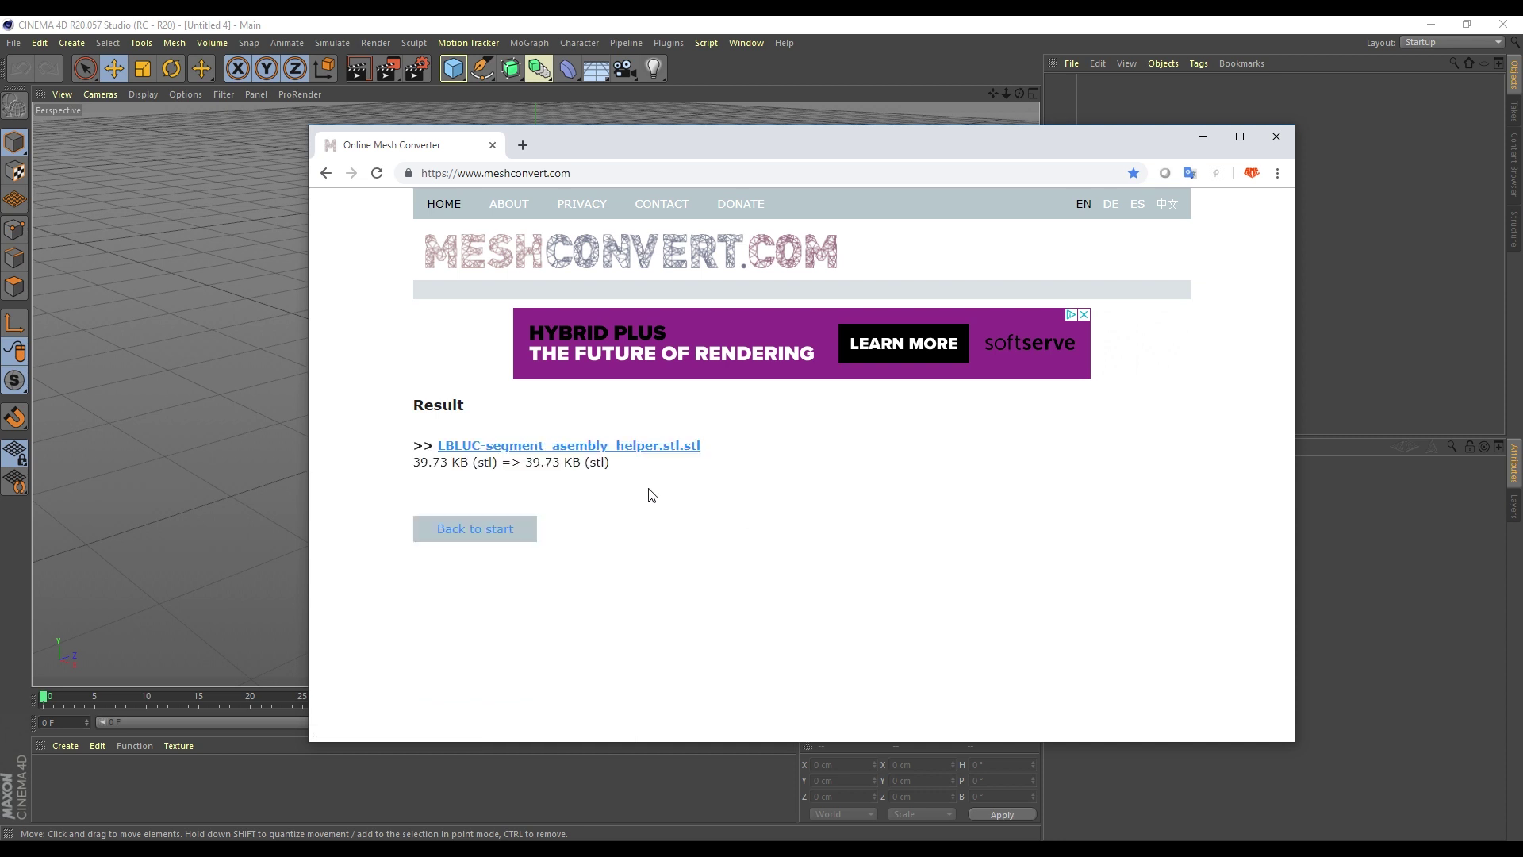
left_click(568, 444)
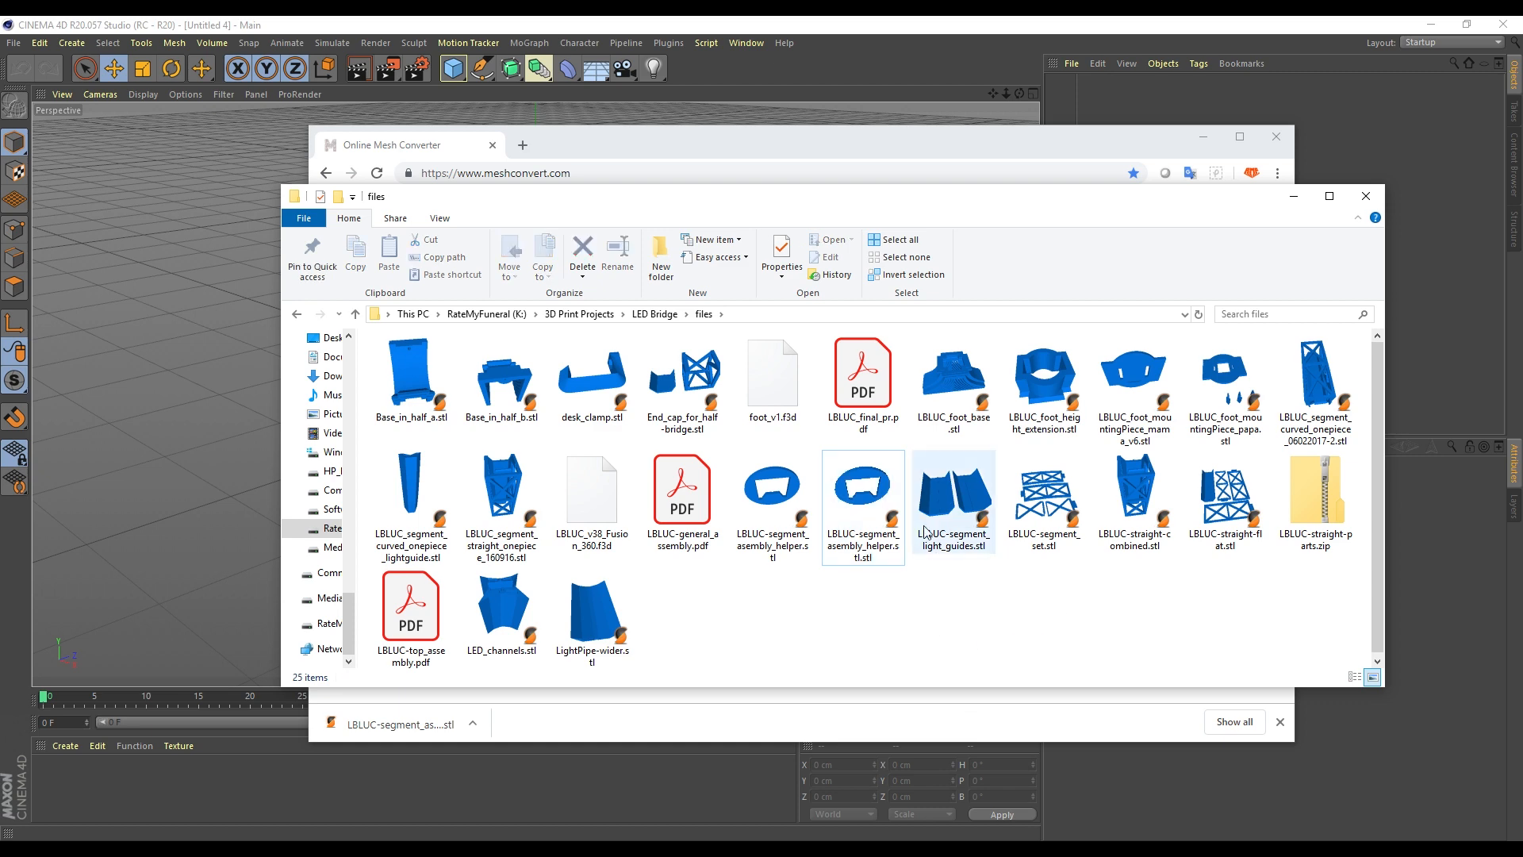
- Import the downloaded .stl.stl into Cinema 4D at default scale, showing the ring part
left_click(861, 482)
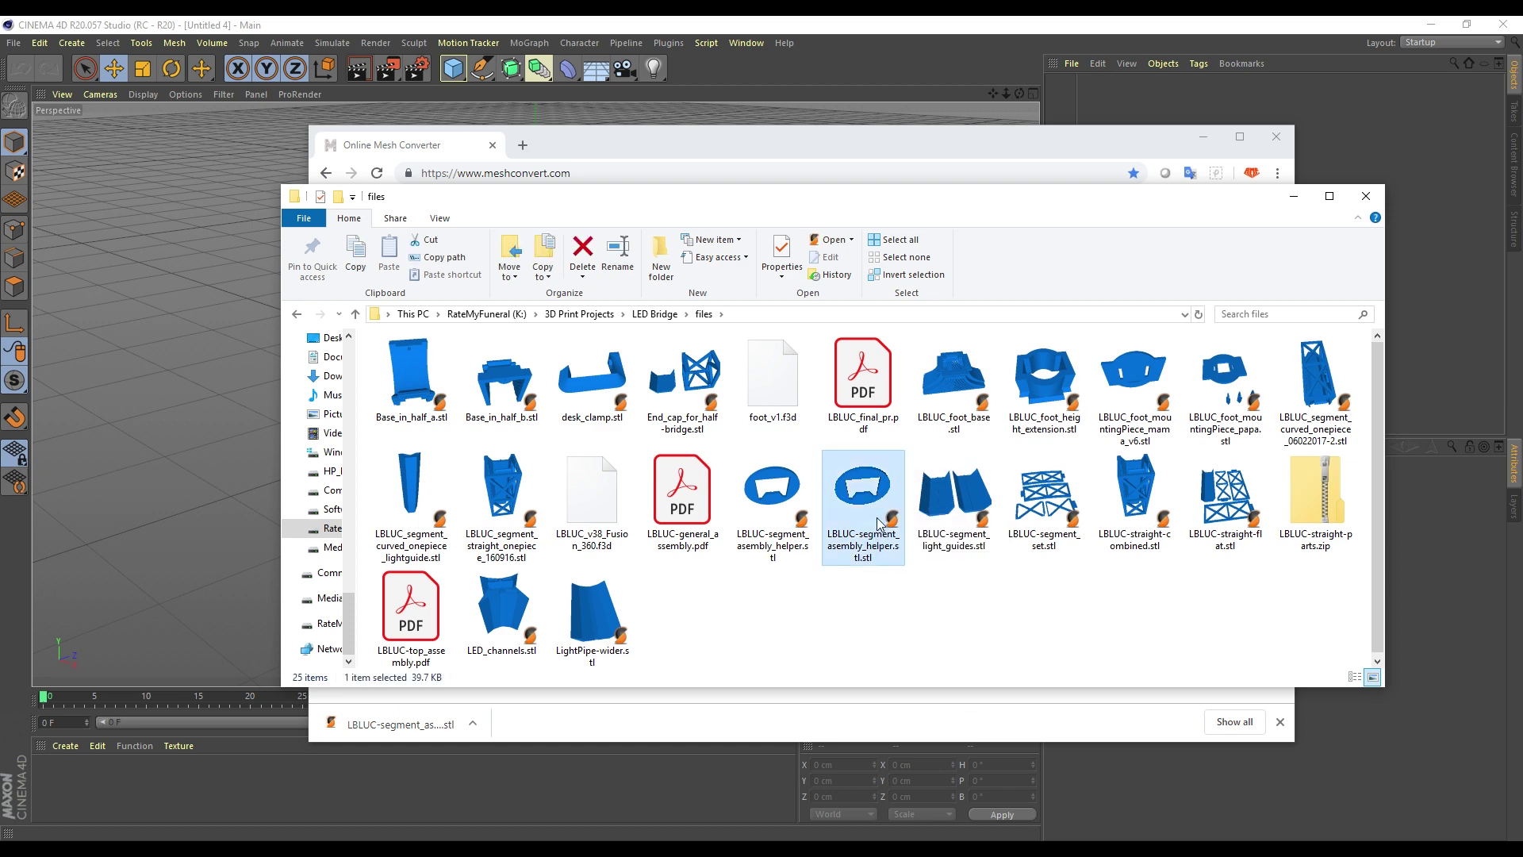
double_click(862, 482)
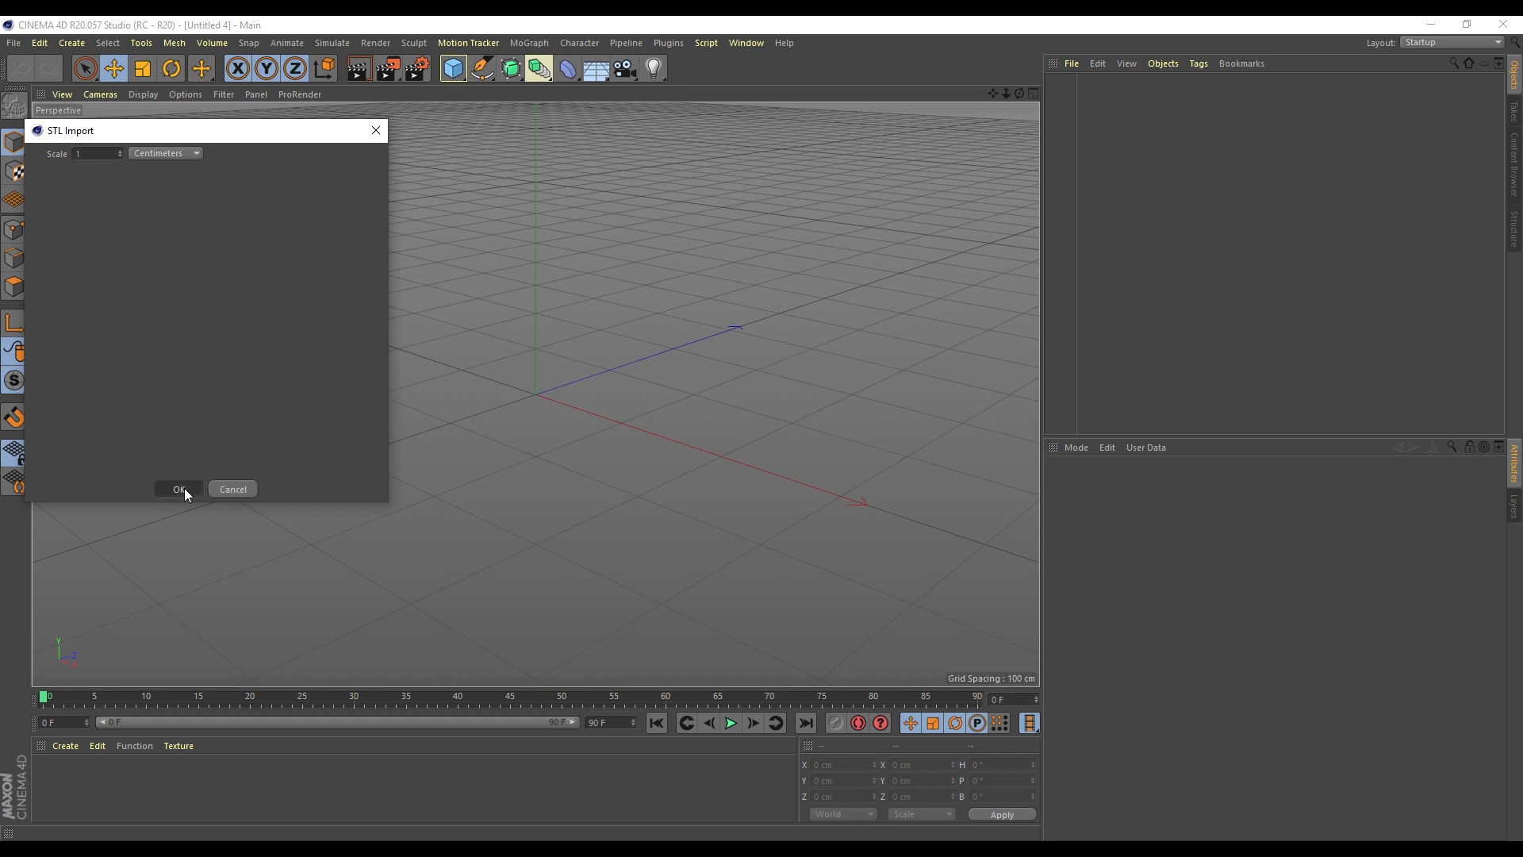
left_click(178, 489)
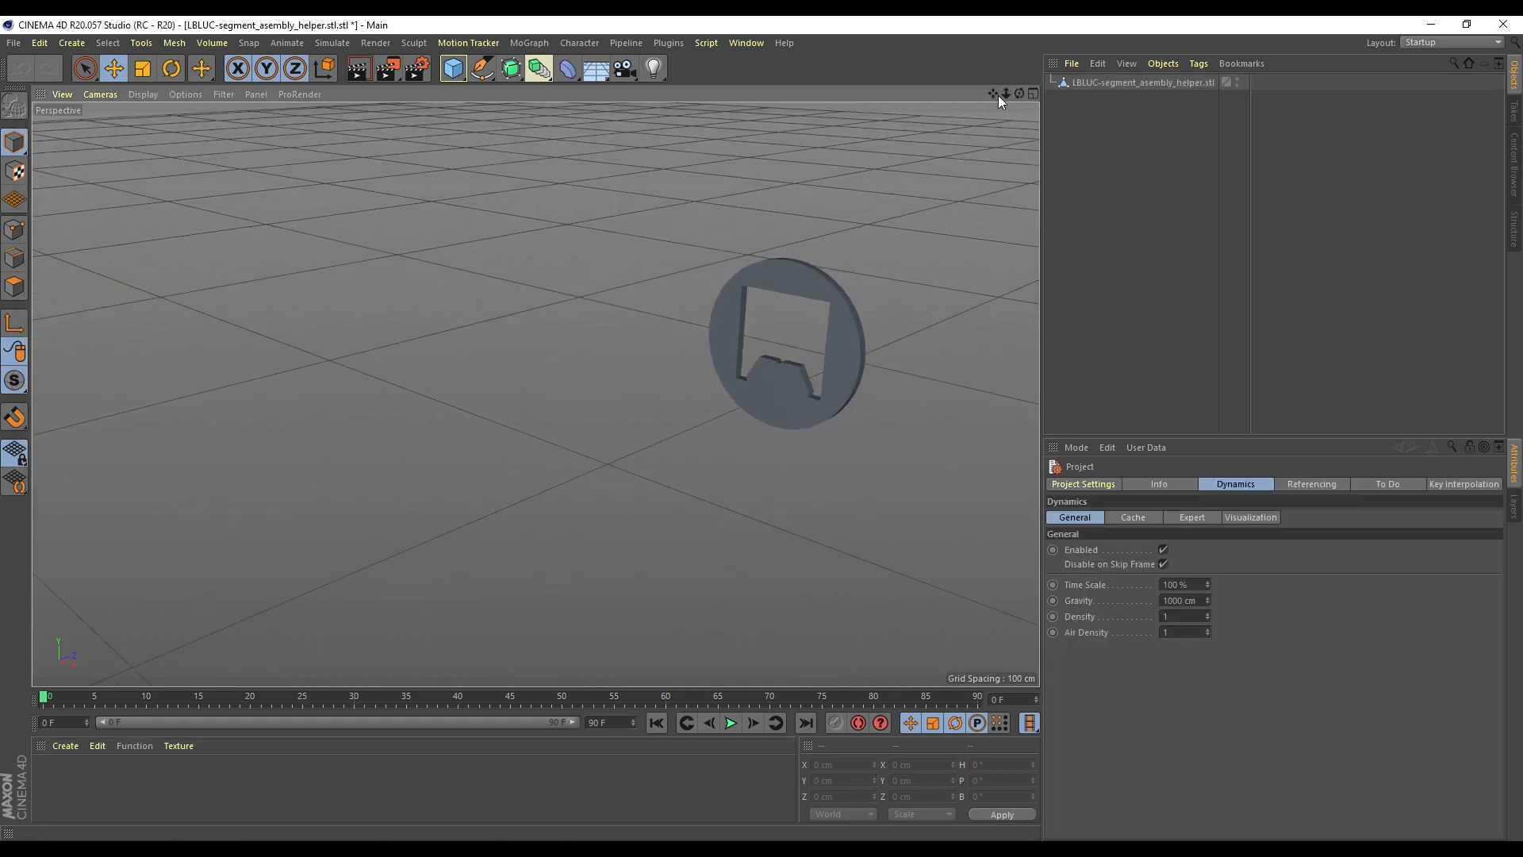